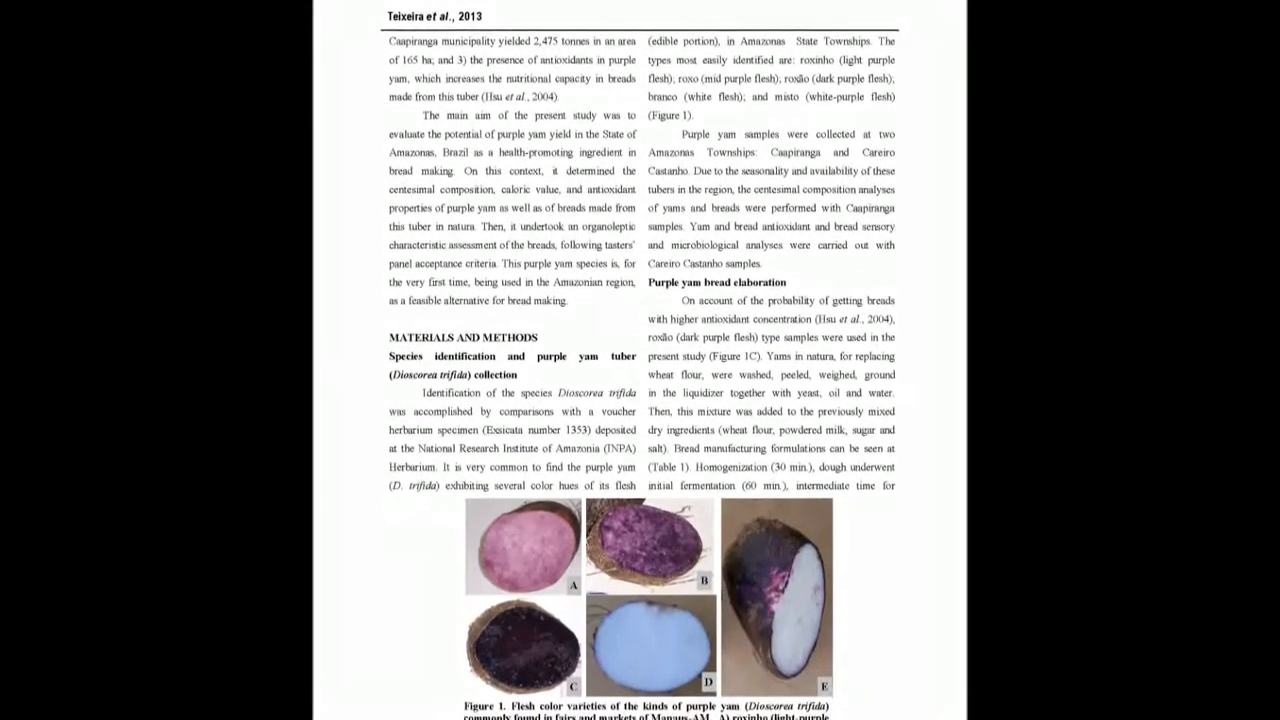
scroll(down, 3)
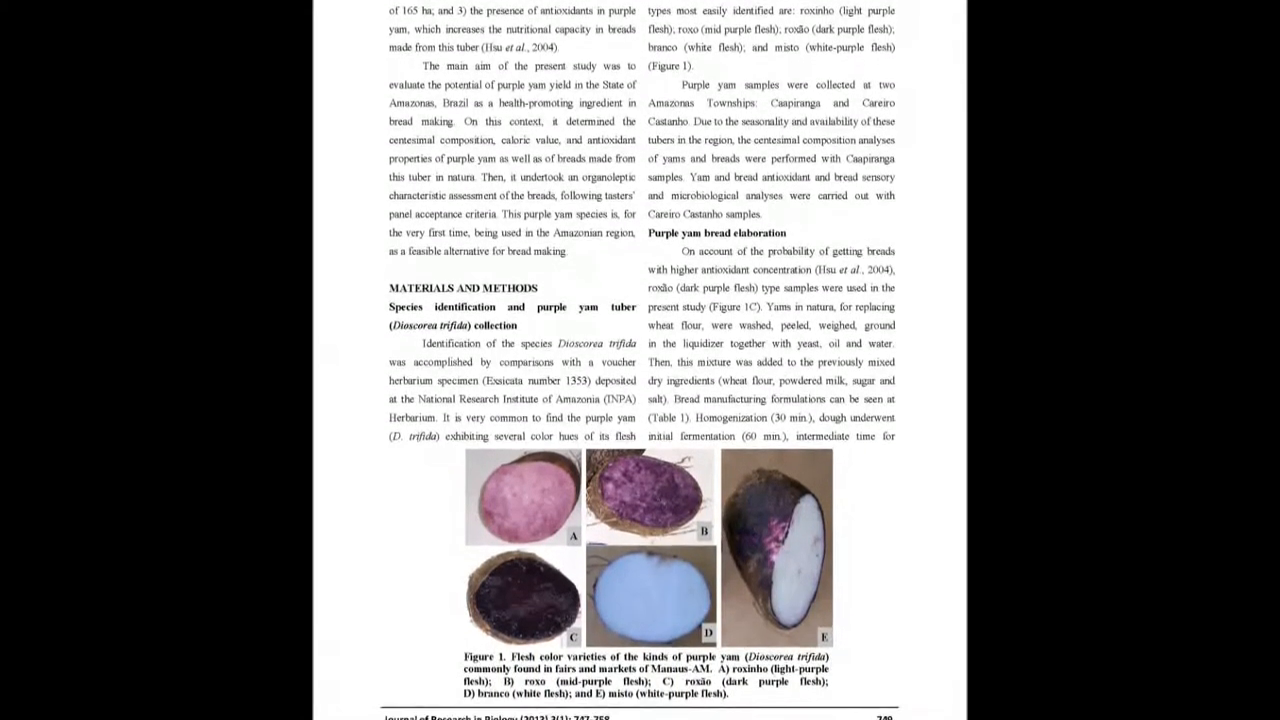